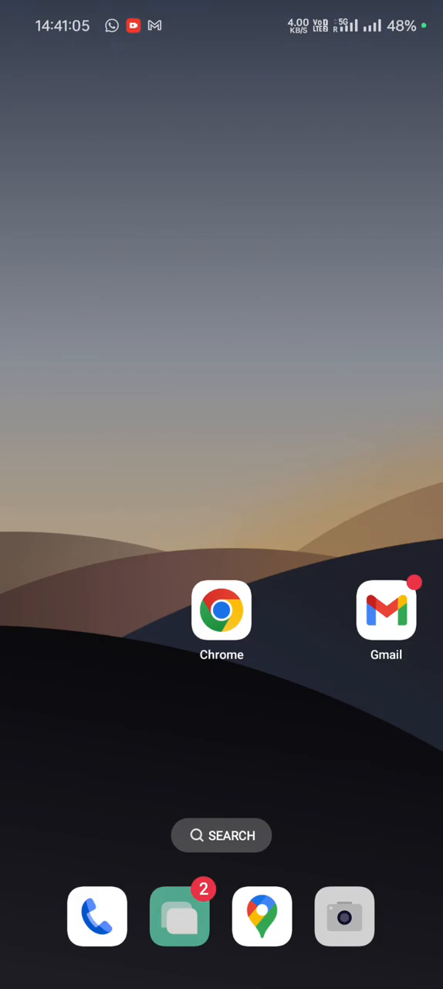
# Launch Chrome from the home screen and bring up the browser menu
pyautogui.click(222, 609)
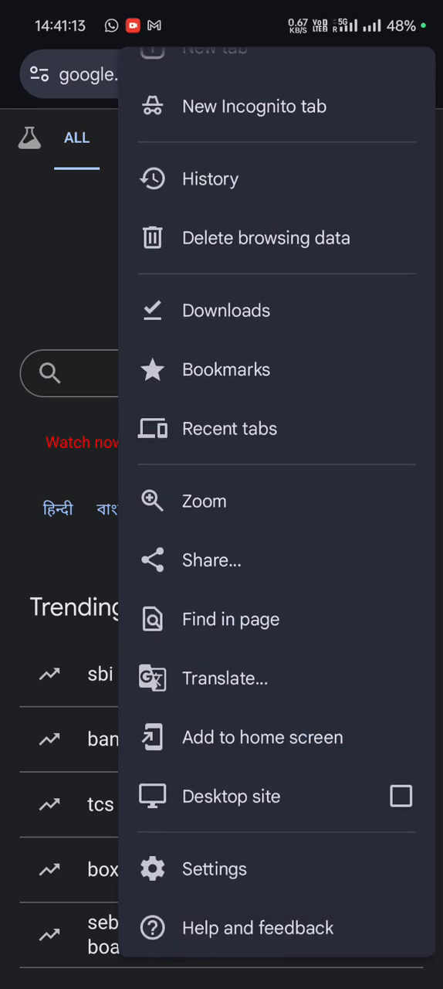
# Go to Settings and open the Address bar options, currently set to Top
pyautogui.click(213, 868)
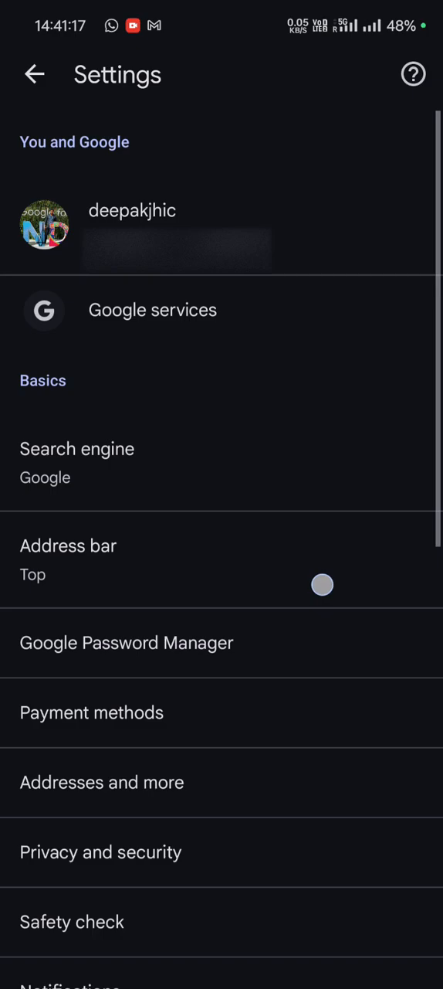
pyautogui.click(68, 545)
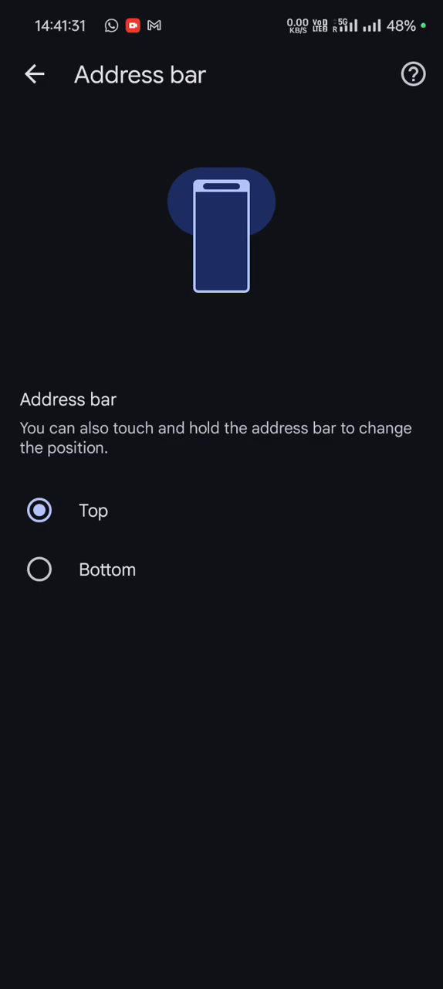
# Choose Bottom for the address bar position and return to the Google page
pyautogui.click(40, 569)
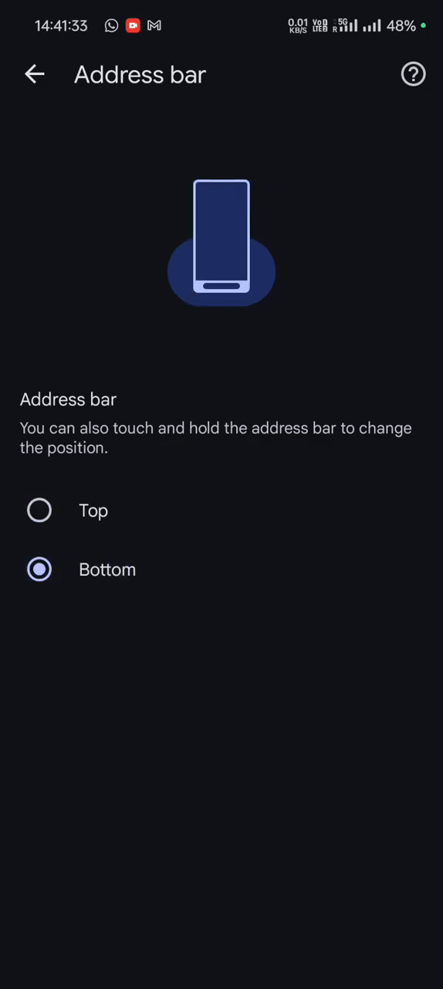
pyautogui.click(34, 74)
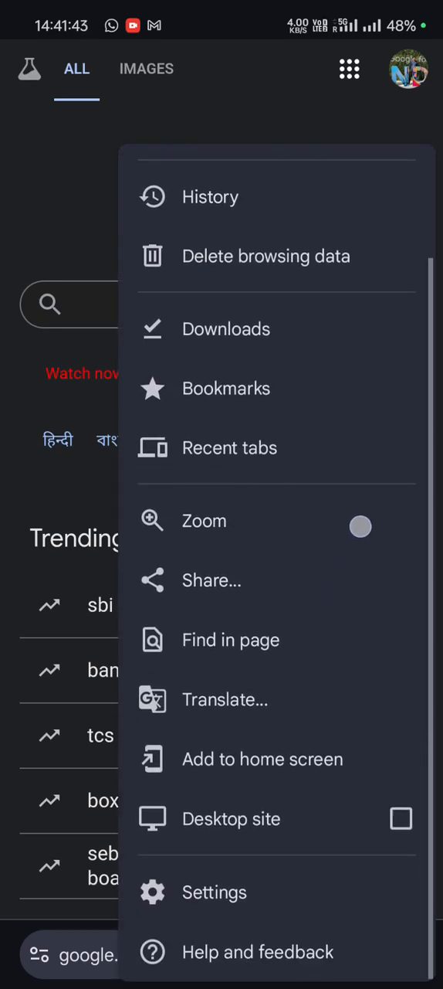
# Return to Settings and reopen the Address bar options, now showing Bottom
pyautogui.click(213, 891)
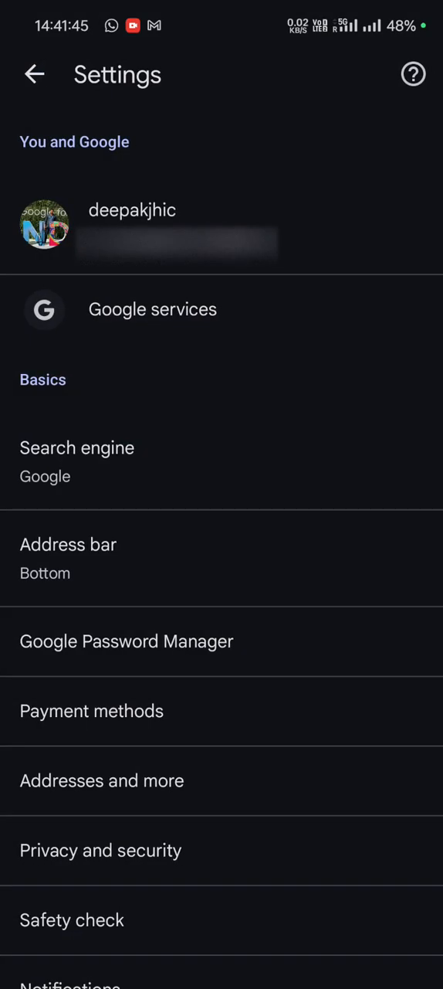
pyautogui.click(68, 543)
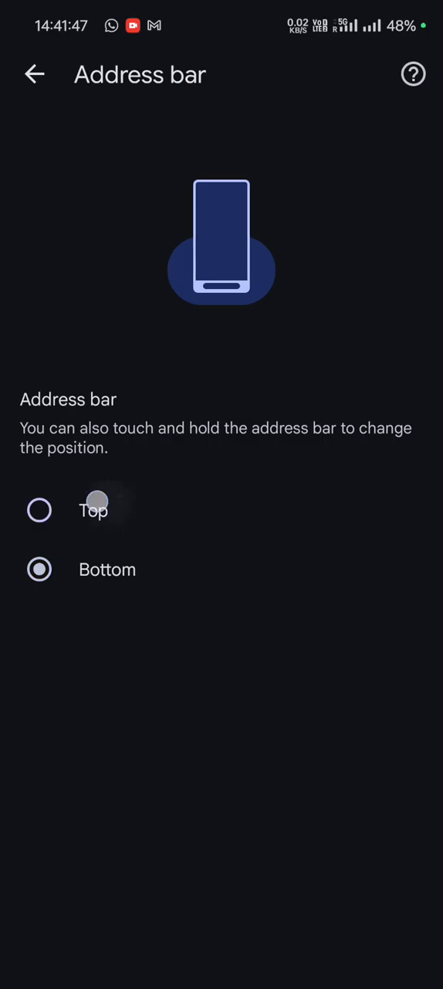